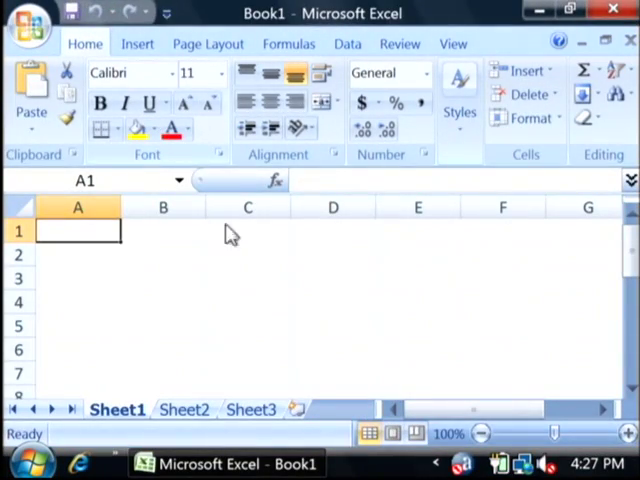
Open the Visual Basic Editor for Book1 with Alt+F11.
left_click(162, 231)
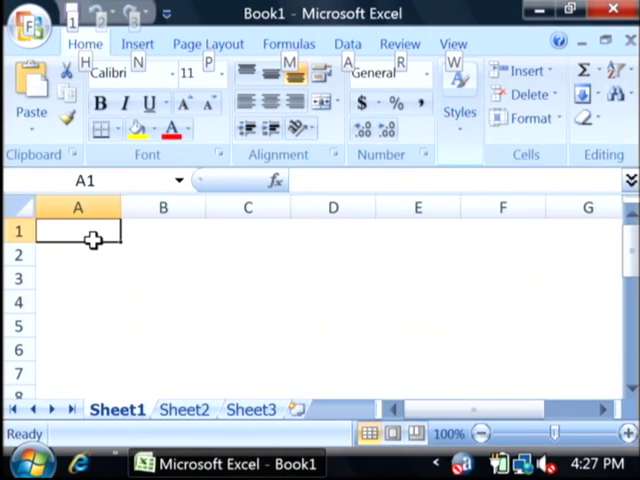
key("alt+F11")
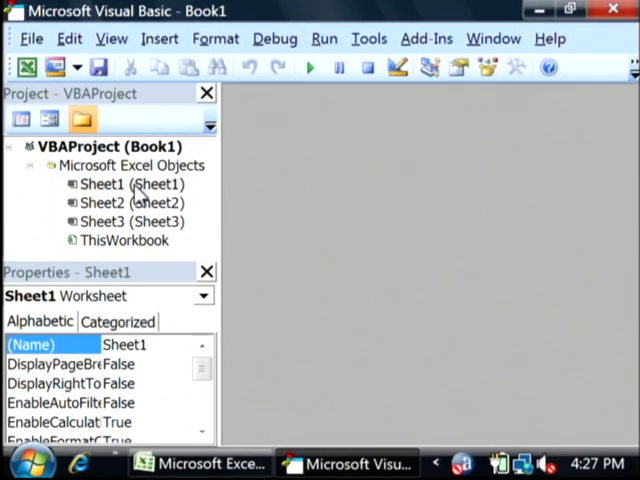
mouse_move(135, 200)
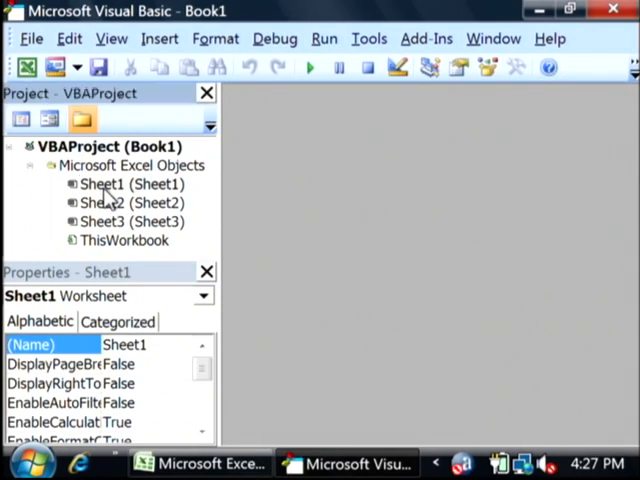
Open Sheet1's code module and create its Worksheet_Activate event procedure.
left_click(125, 184)
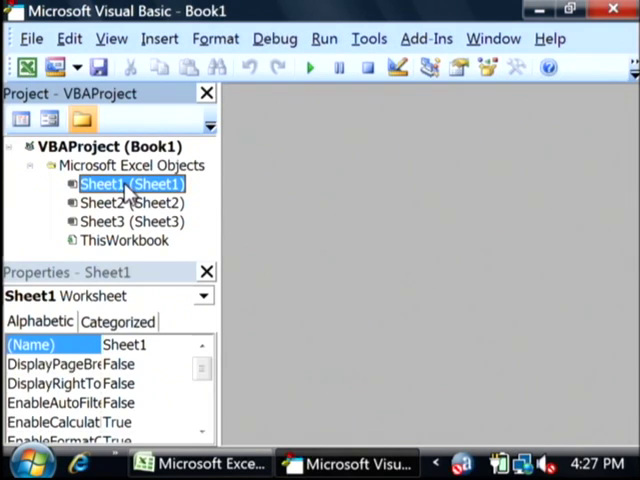
double_click(125, 184)
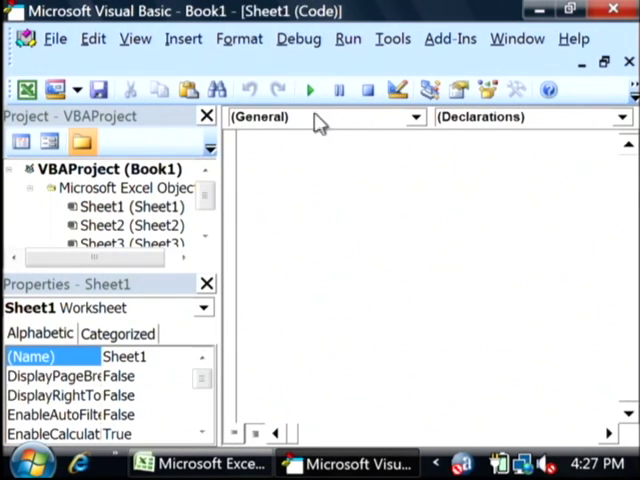
left_click(411, 117)
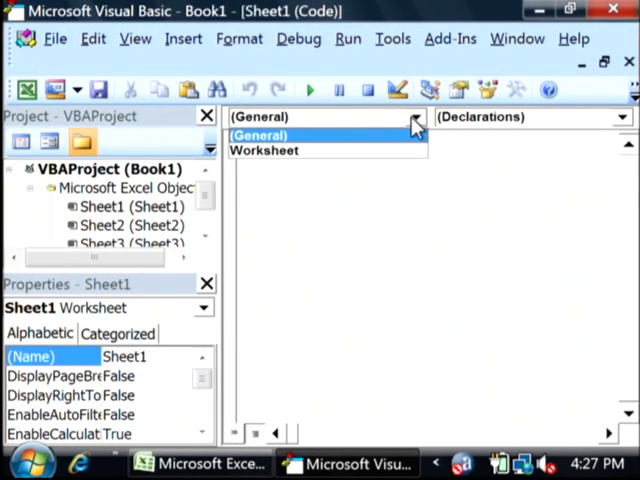
left_click(263, 150)
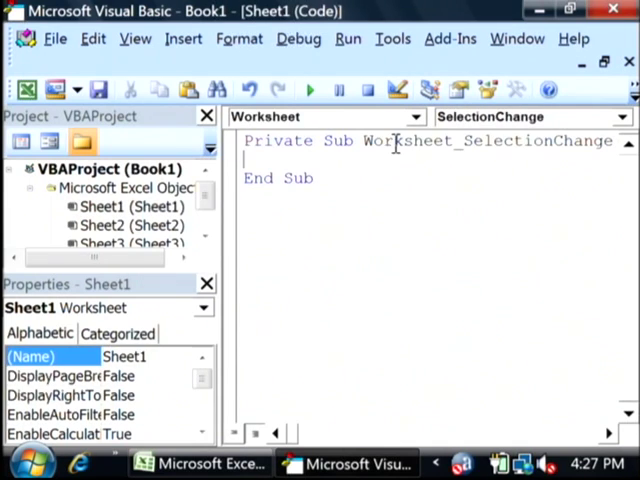
left_click(617, 117)
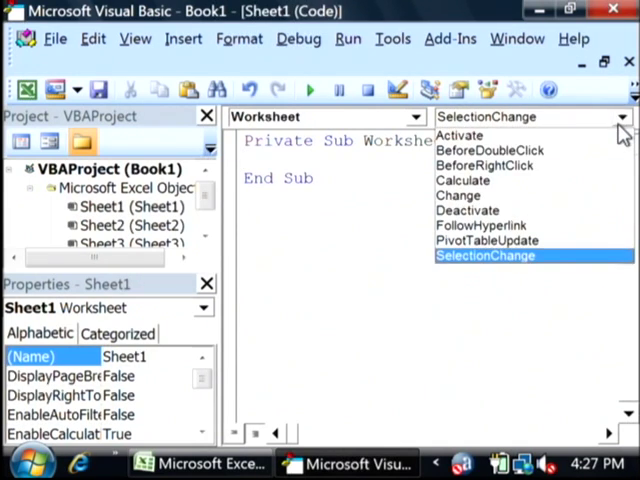
left_click(459, 135)
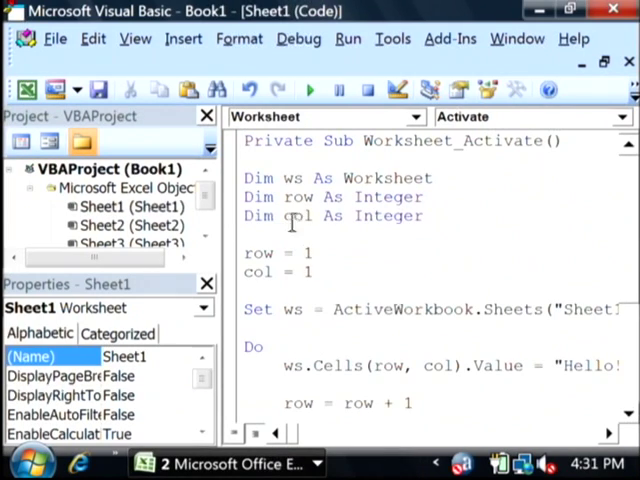
mouse_move(445, 178)
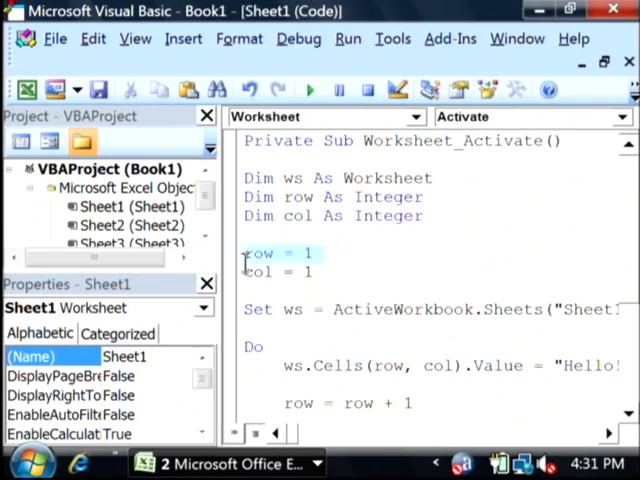
Write the Dim statements, row/col initialisation and Do loop writing 'Hello!' to ws.Cells(row, col).
left_click(315, 272)
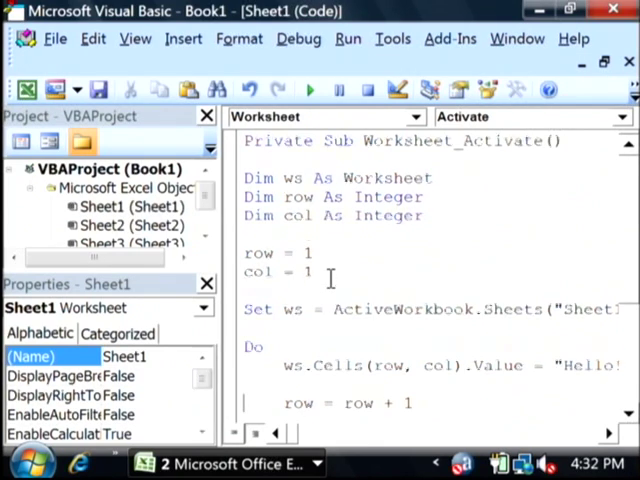
scroll("down", 3)
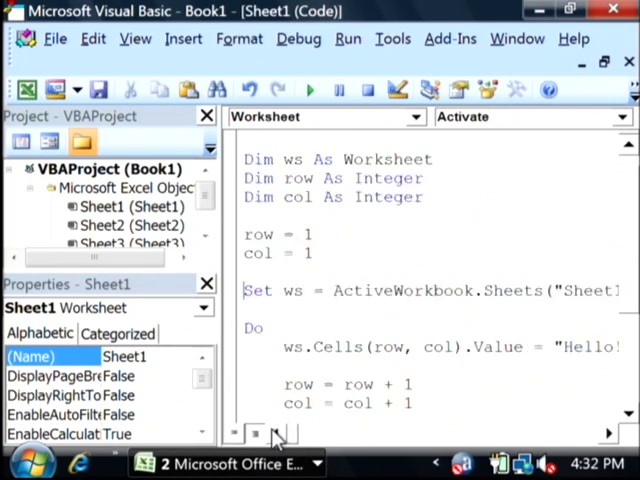
scroll("down", 3)
type("Loop While row < 5 And col < 5")
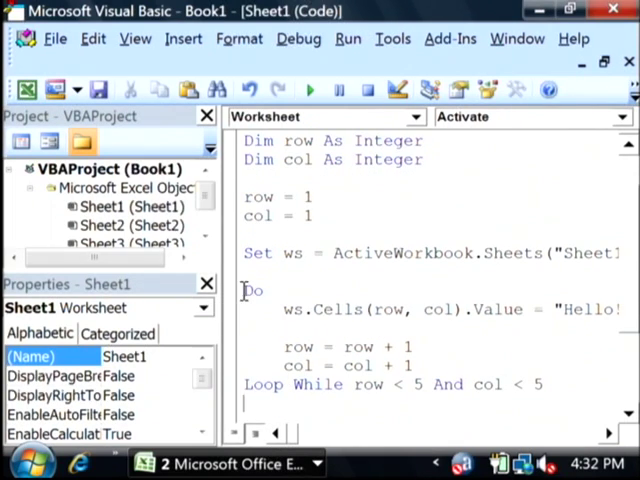
double_click(253, 290)
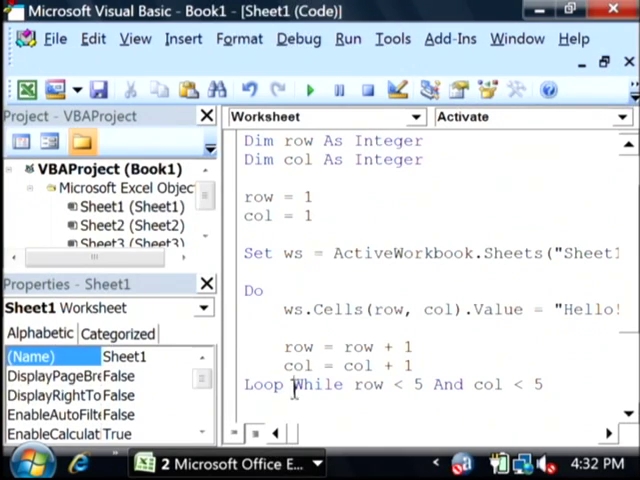
left_click_drag(354, 384, 544, 384)
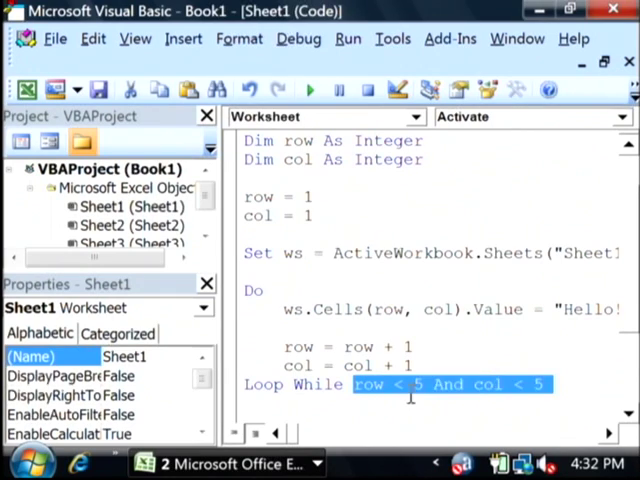
left_click(545, 384)
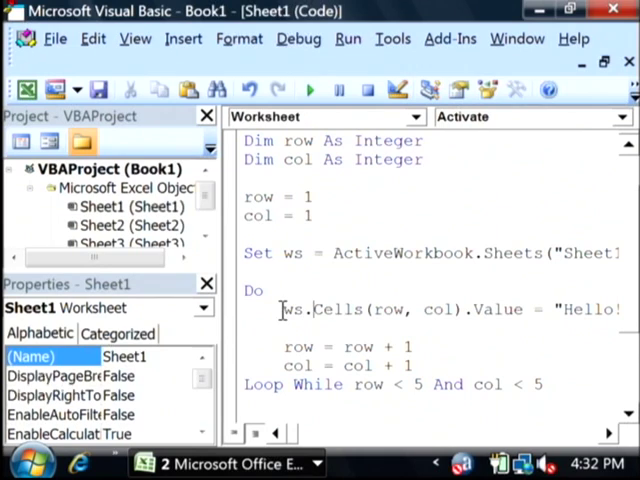
scroll("right", 3)
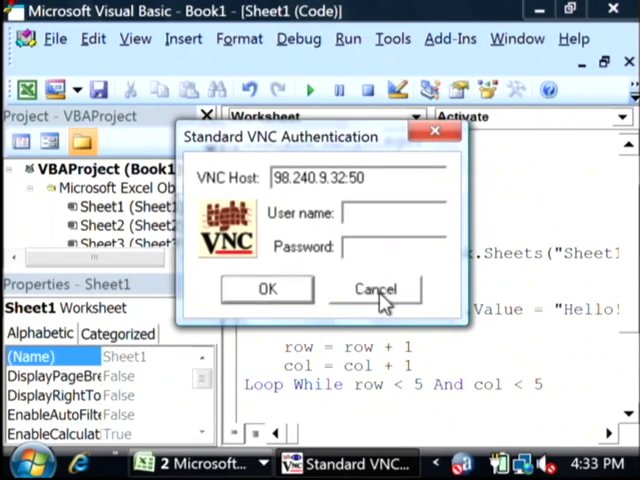
Close the Visual Basic Editor window and return to Book1.
left_click(377, 289)
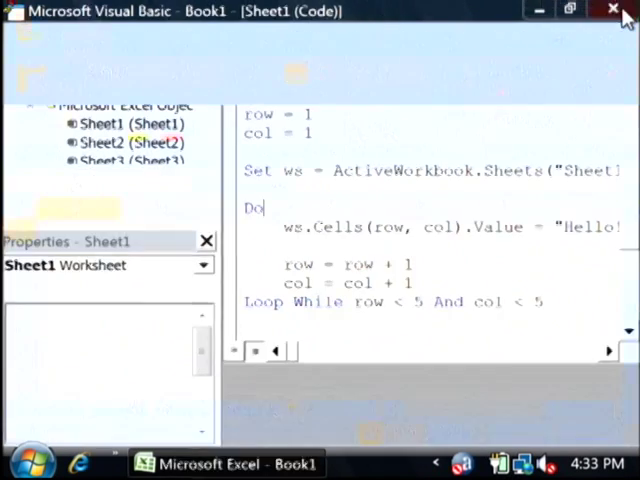
left_click(614, 9)
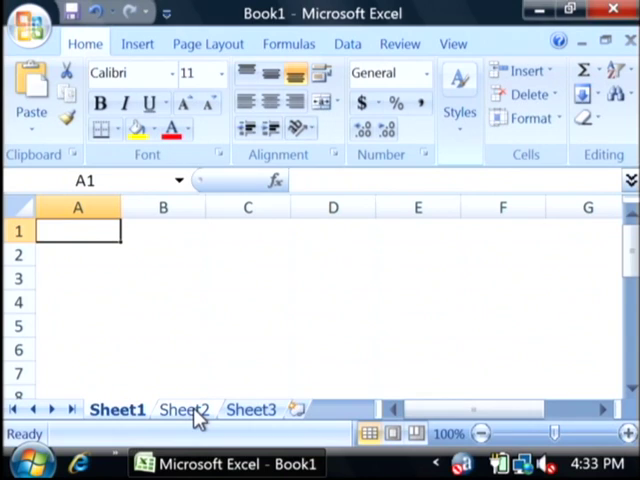
Switch to Sheet2 and back to Sheet1, filling 'Hello!' into A1, B2, C3, D4.
left_click(184, 410)
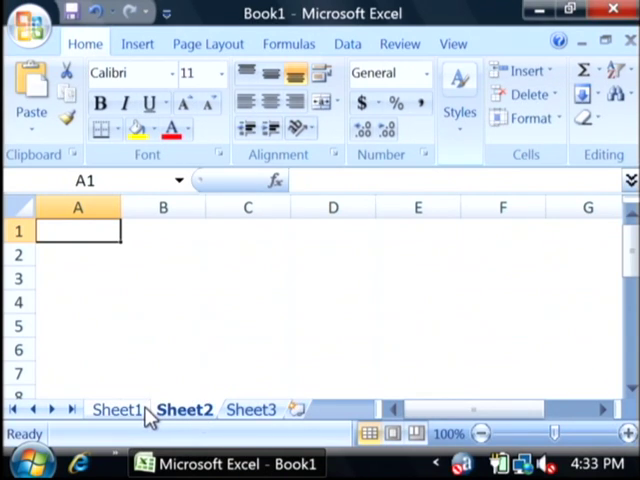
left_click(115, 410)
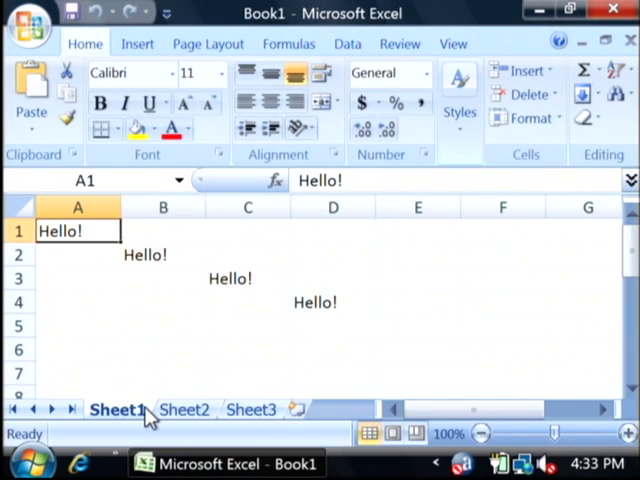
mouse_move(140, 248)
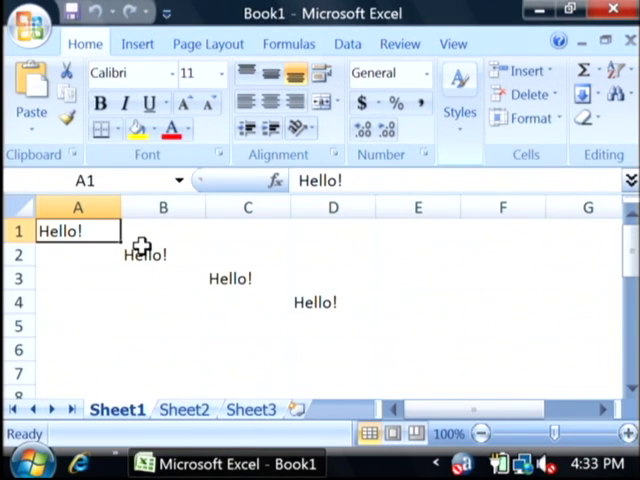
mouse_move(293, 313)
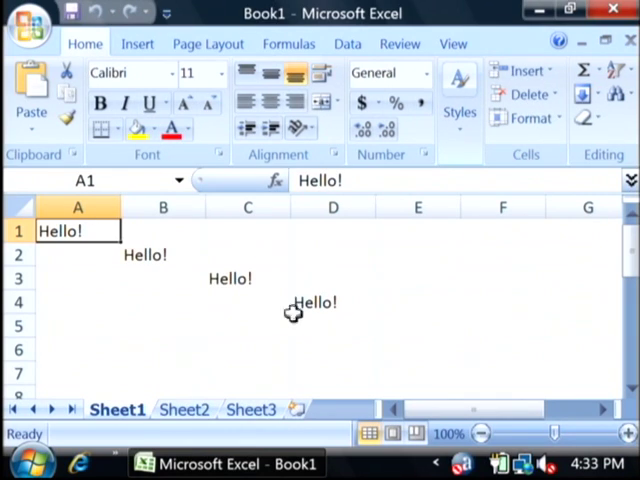
mouse_move(140, 238)
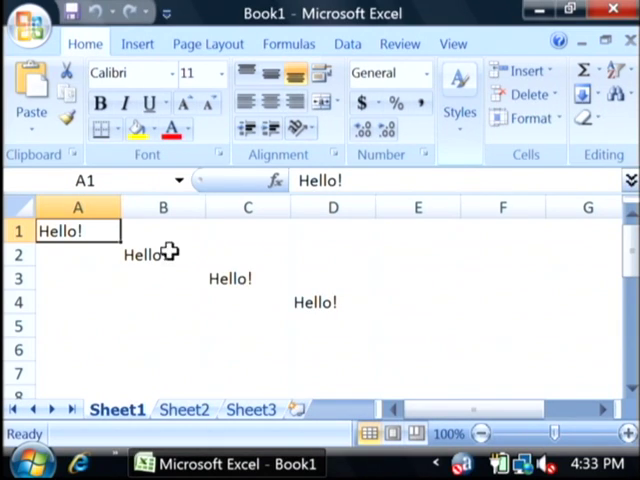
mouse_move(162, 240)
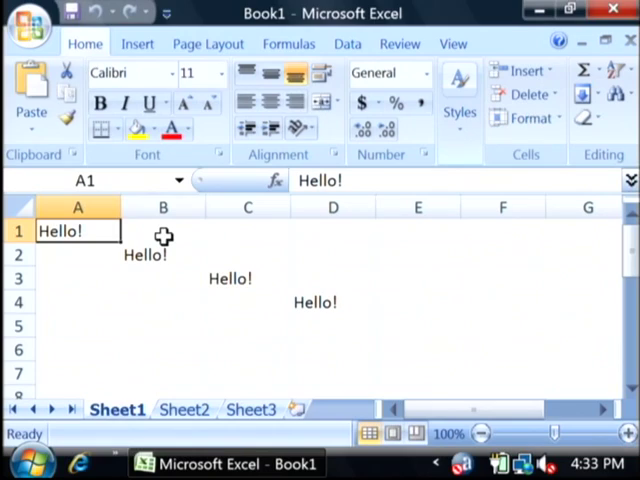